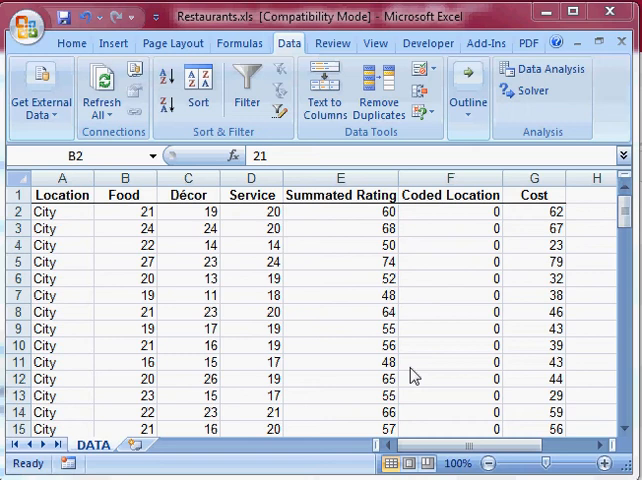
pyautogui.moveTo(148, 222)
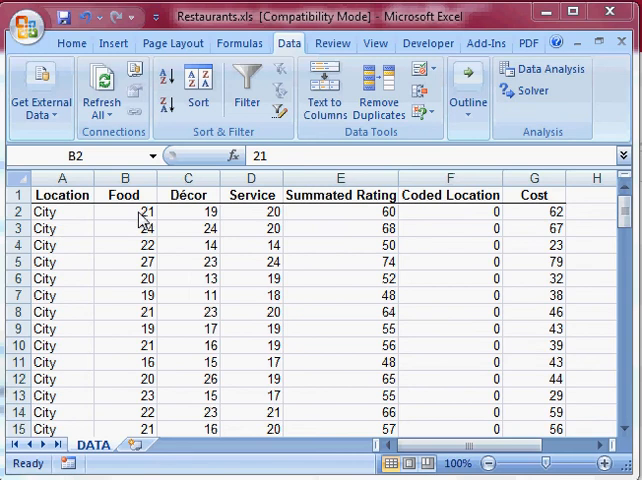
# Select the 100 Food scores in B2:B101 of the DATA sheet and copy them.
pyautogui.click(124, 212)
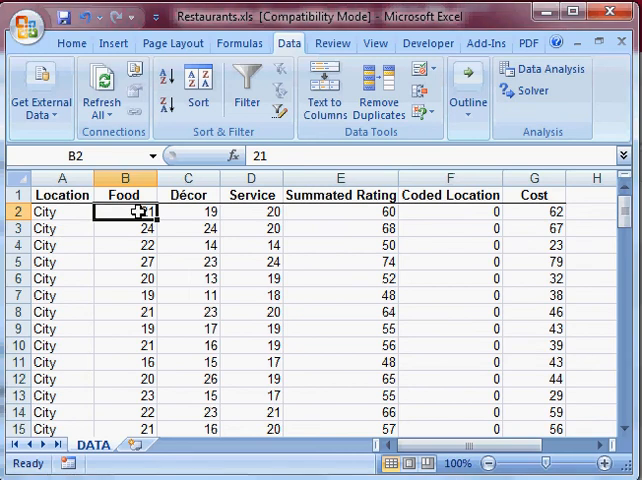
pyautogui.moveTo(124, 212); pyautogui.dragTo(124, 312)
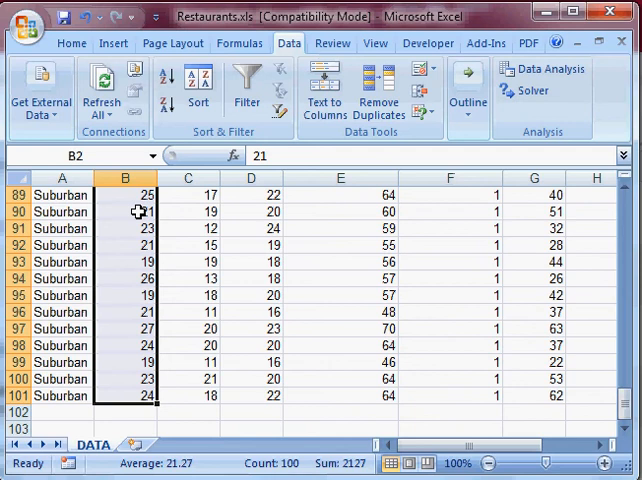
pyautogui.press('ctrl+c')
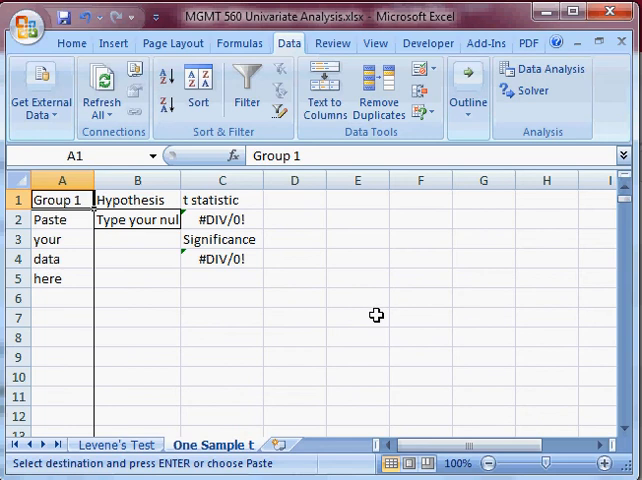
pyautogui.moveTo(176, 414)
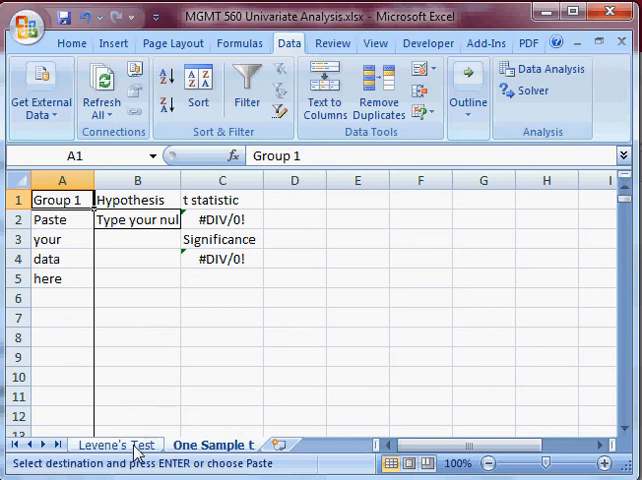
# Glance at the Levene's Test sheet, then return to the One Sample t sheet for pasting into Group 1.
pyautogui.click(116, 444)
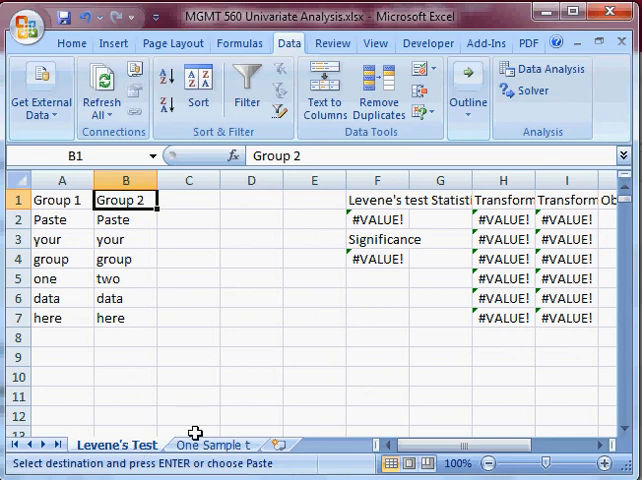
pyautogui.click(212, 444)
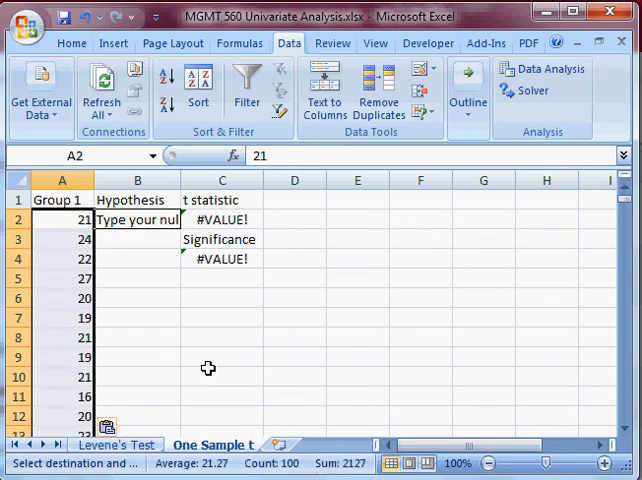
# Enter a hypothesized mean of 22, giving t = -3.0538 and significance 0.0029, then return to the DATA sheet.
pyautogui.click(136, 220)
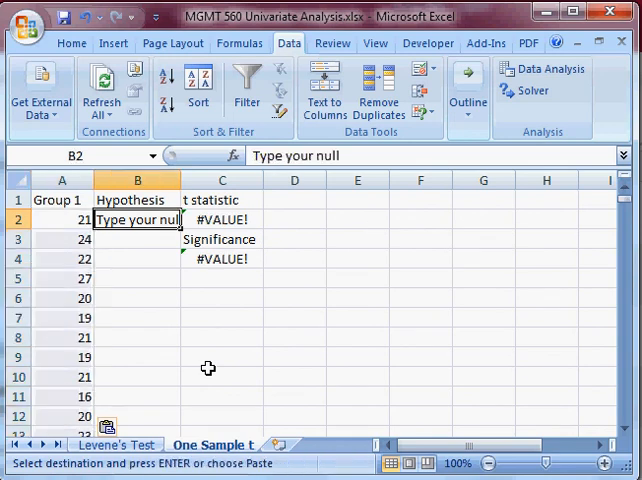
pyautogui.click(136, 260)
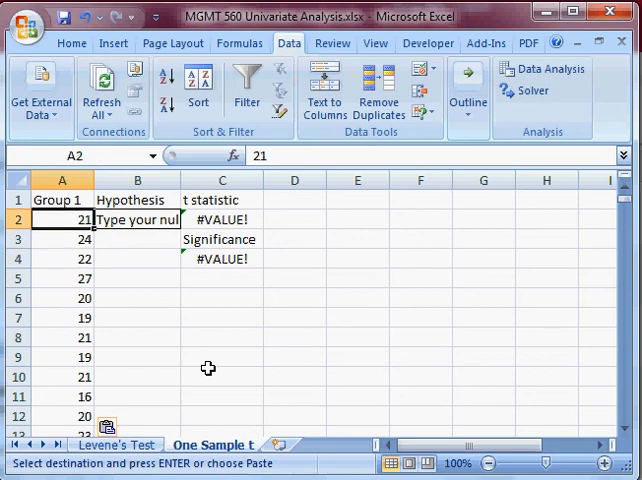
pyautogui.click(136, 220)
pyautogui.write('22')
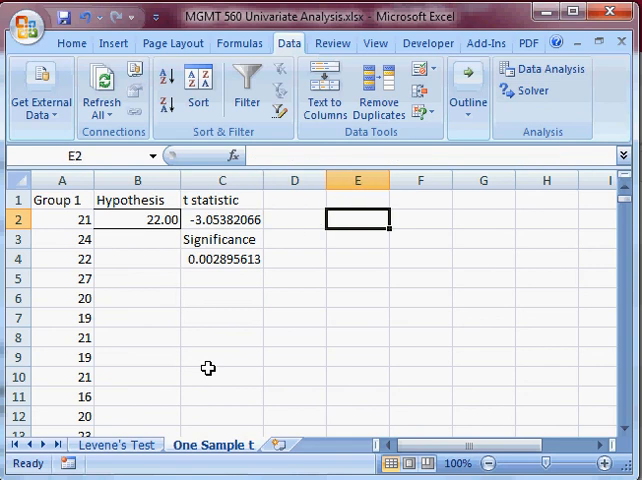
pyautogui.click(294, 220)
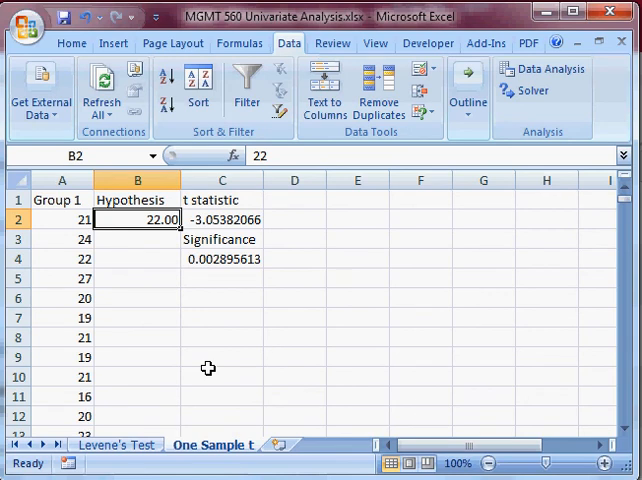
pyautogui.click(222, 220)
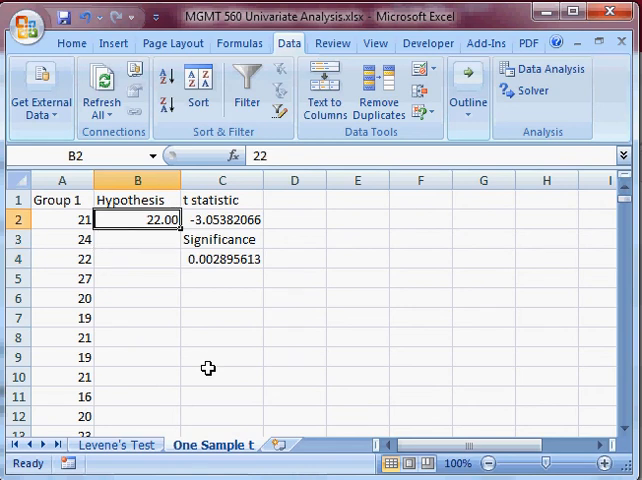
pyautogui.click(222, 258)
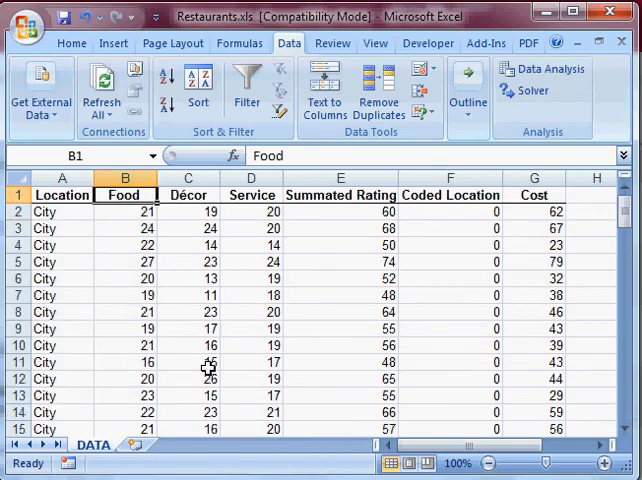
# Check the first restaurant's location and copy the 50 City Food scores.
pyautogui.click(124, 212)
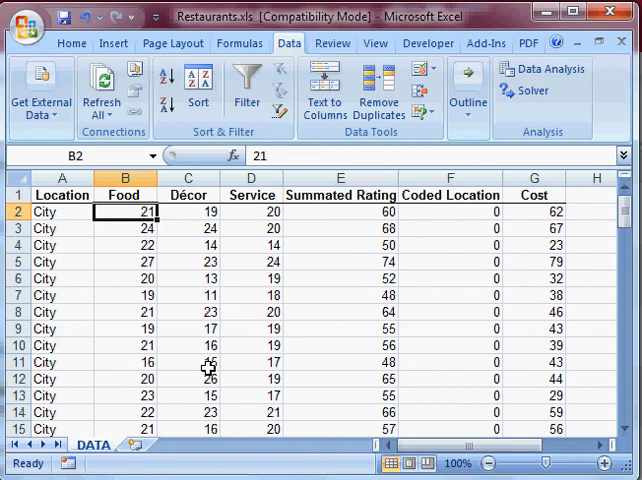
pyautogui.click(62, 212)
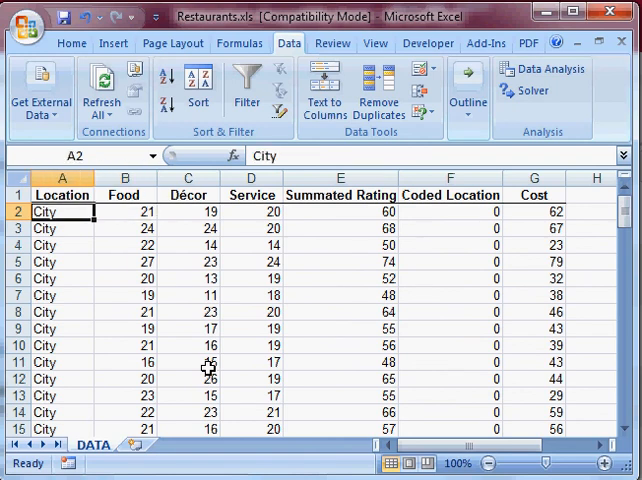
pyautogui.click(124, 212)
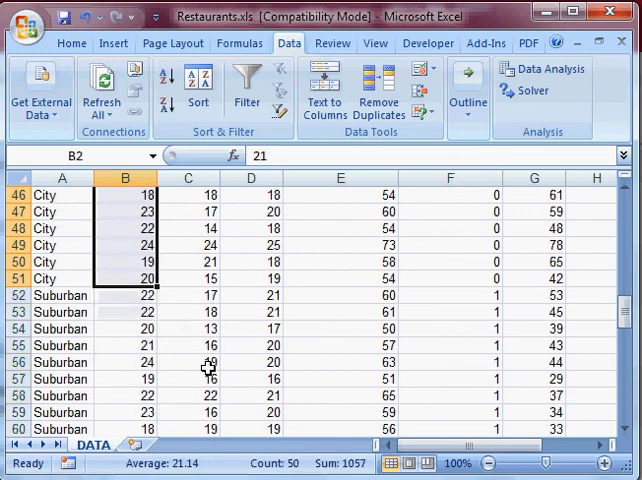
pyautogui.press('ctrl+c')
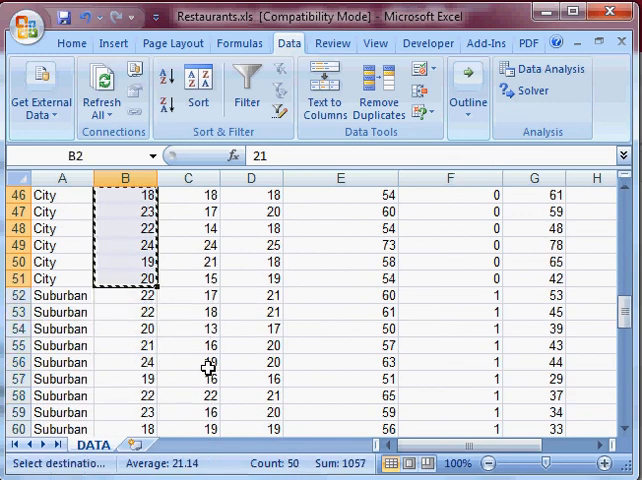
# Add a new worksheet for the City scores, then copy the Suburb Food scores beside them.
pyautogui.click(148, 444)
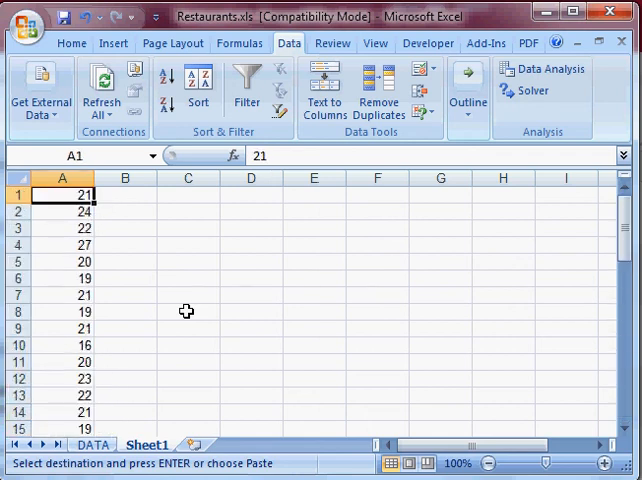
pyautogui.click(92, 444)
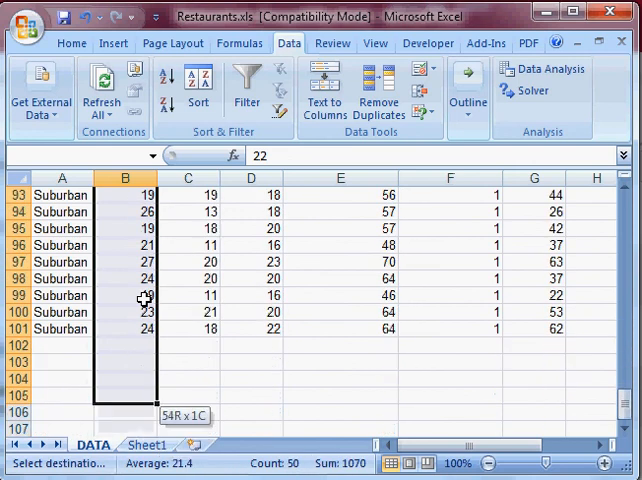
pyautogui.press('ctrl+c')
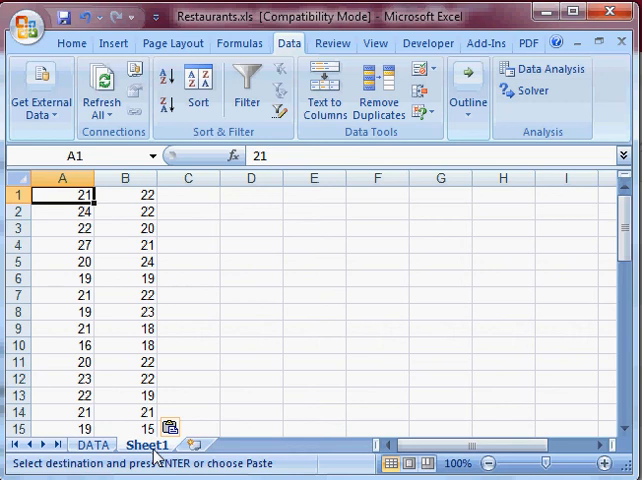
pyautogui.moveTo(404, 344)
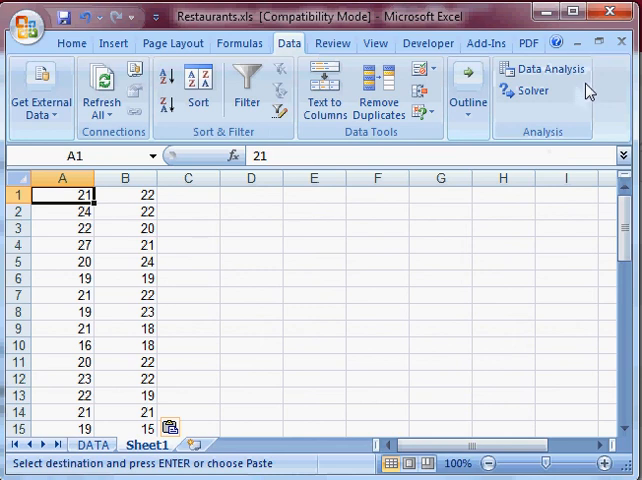
pyautogui.moveTo(544, 70)
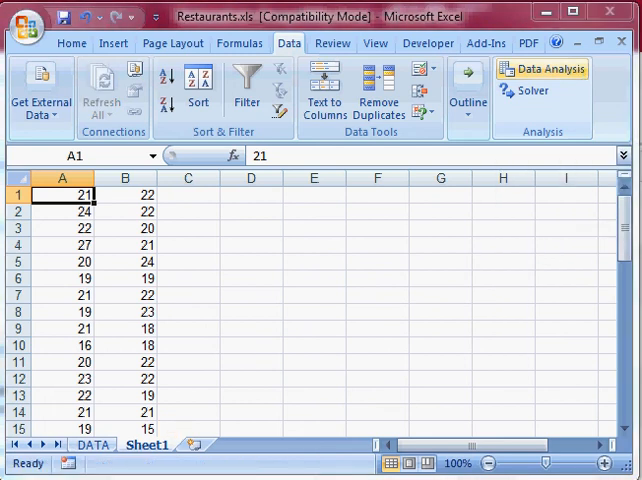
# From Data Analysis, highlight t-Test: Two-Sample Assuming Equal Variances.
pyautogui.click(542, 68)
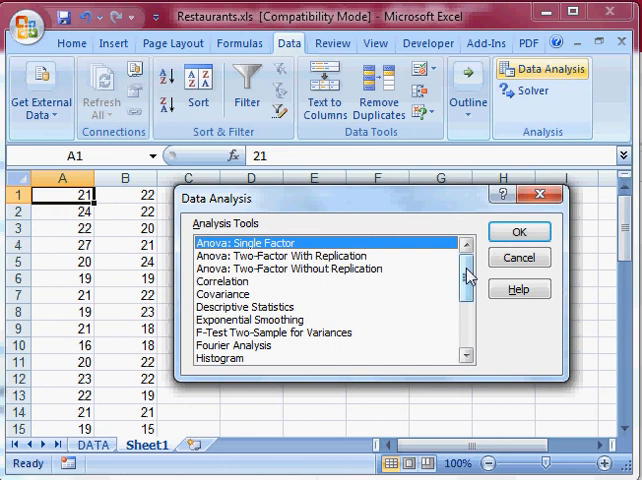
pyautogui.scroll(-3)
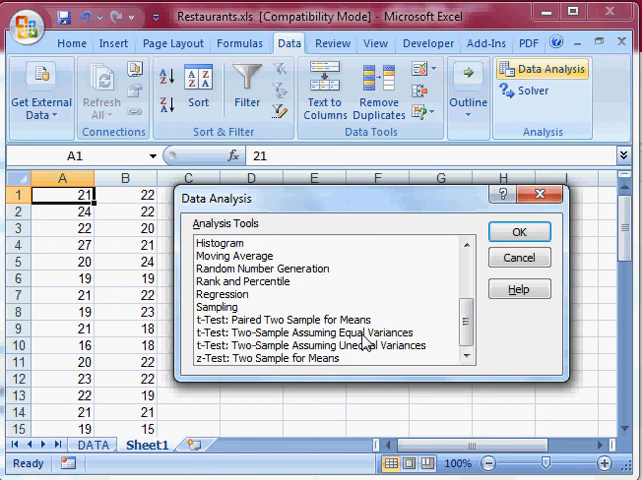
pyautogui.click(310, 332)
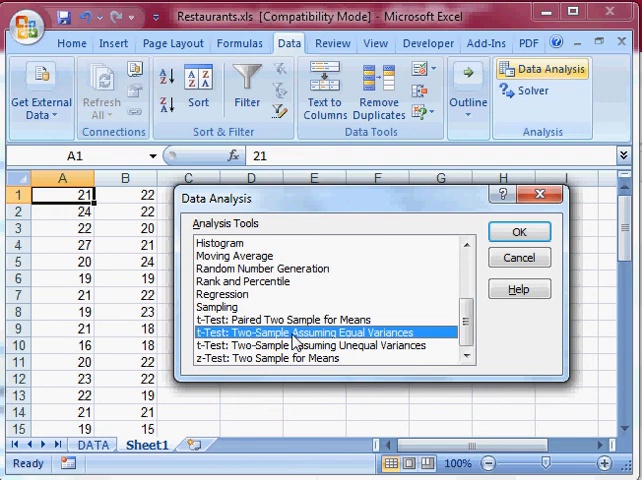
pyautogui.moveTo(520, 232)
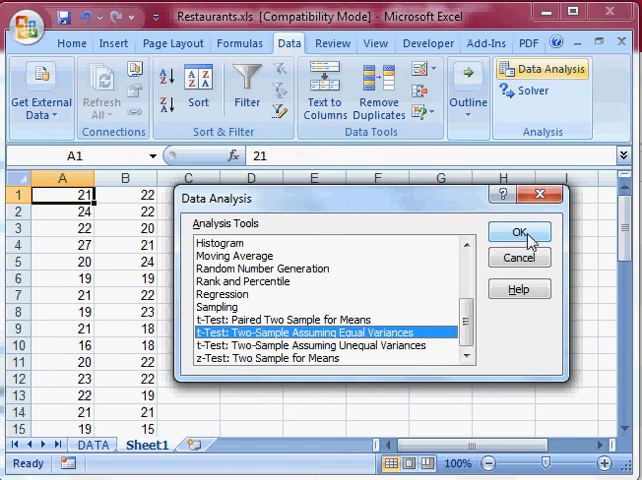
# Run the equal-variance t-test with $A$1:$A$50 and $B$1:$B$50 as samples, output on a new worksheet.
pyautogui.click(518, 232)
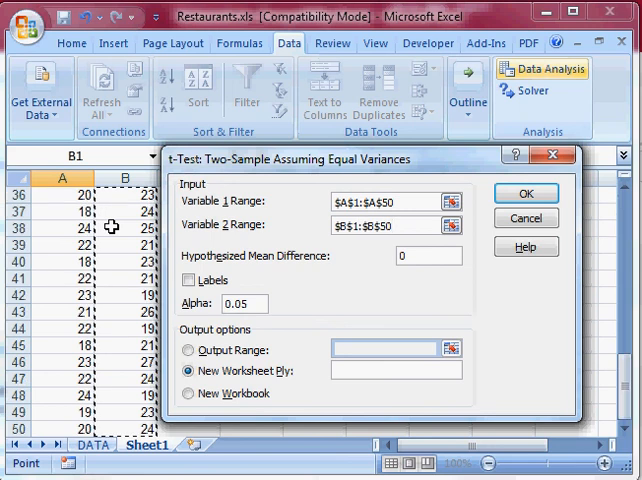
pyautogui.moveTo(332, 308)
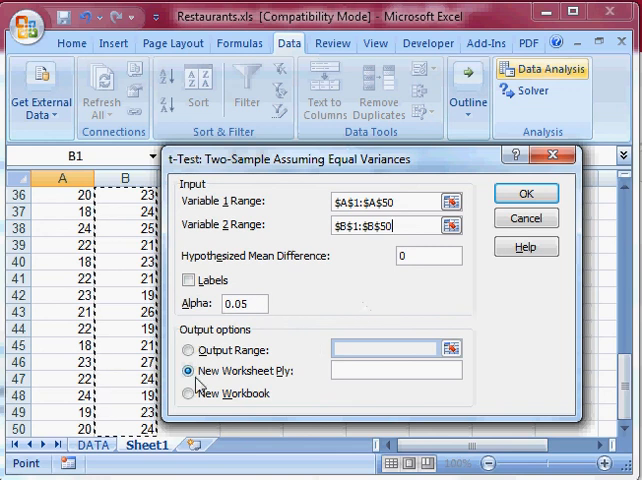
pyautogui.moveTo(496, 234)
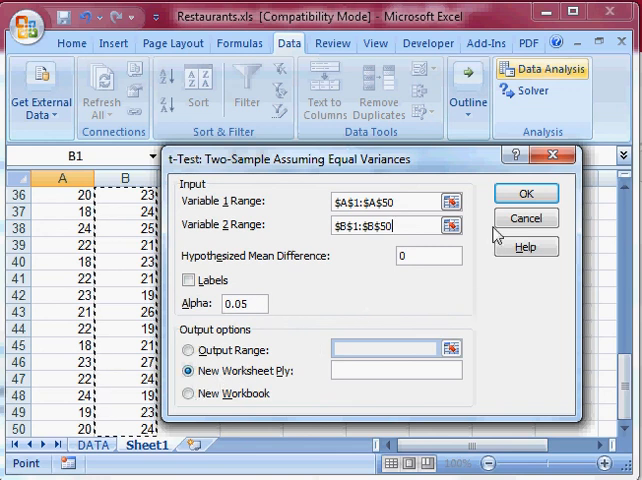
pyautogui.click(524, 192)
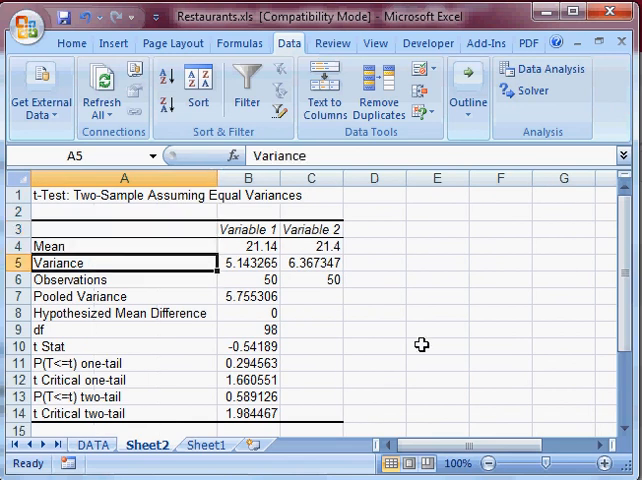
# Review the output: means 21.14 and 21.4, pooled variance 5.76, two-tail P 0.589, hypothesized difference 0.
pyautogui.click(310, 246)
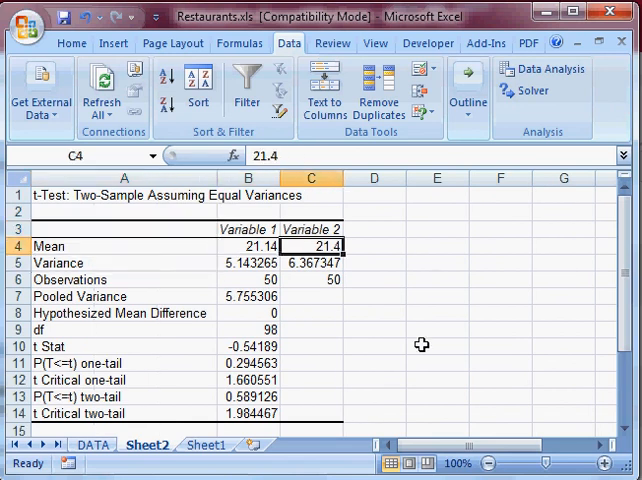
pyautogui.click(248, 246)
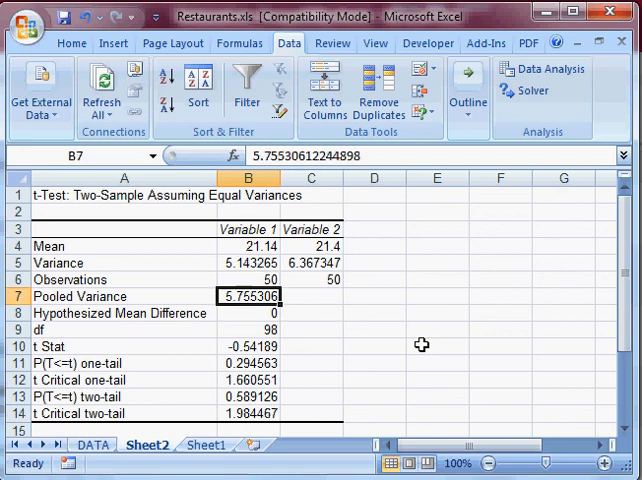
pyautogui.click(250, 346)
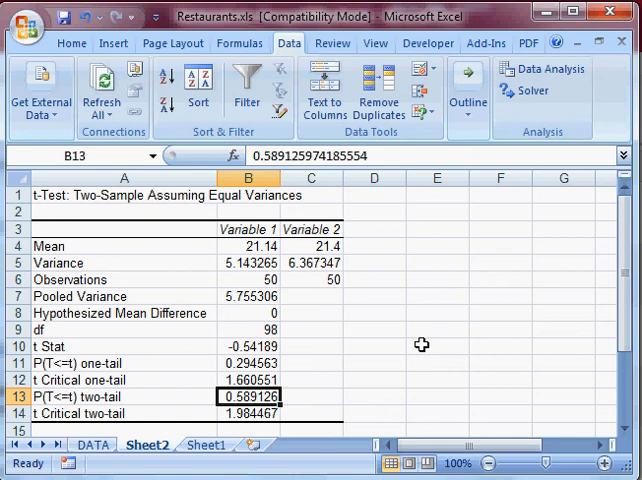
pyautogui.click(248, 412)
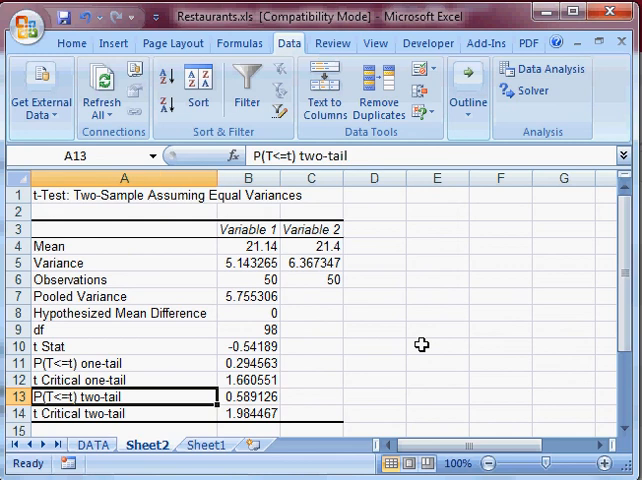
pyautogui.click(248, 396)
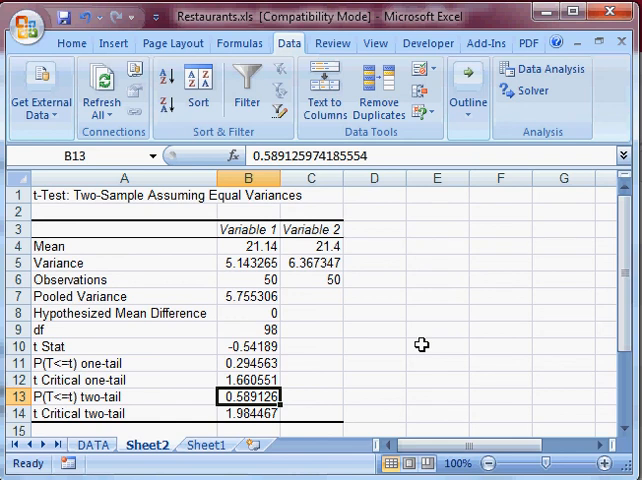
pyautogui.click(248, 312)
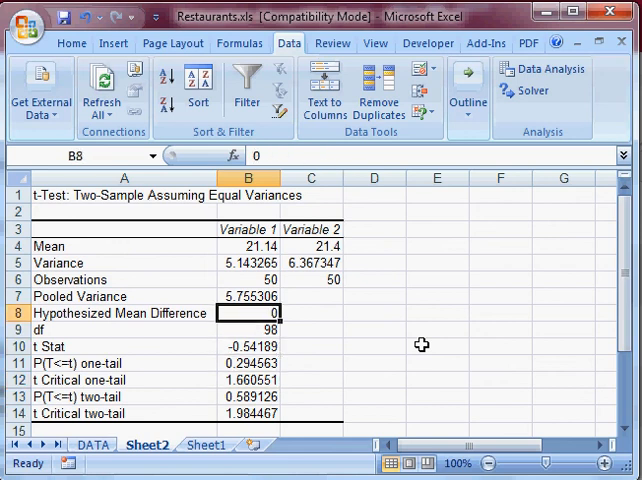